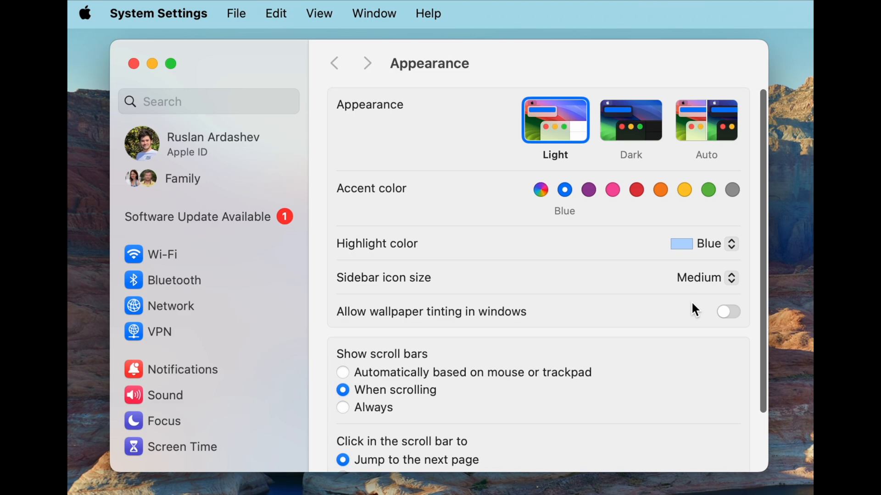
mouse_move(470, 378)
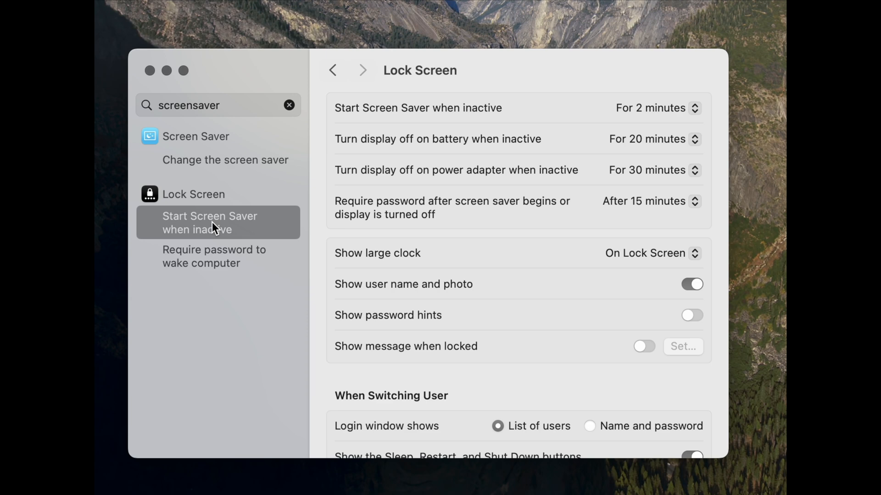
Step: Review the 2-minute screen saver delay and the password delay unchanged, then search 'hot corn'
click(656, 108)
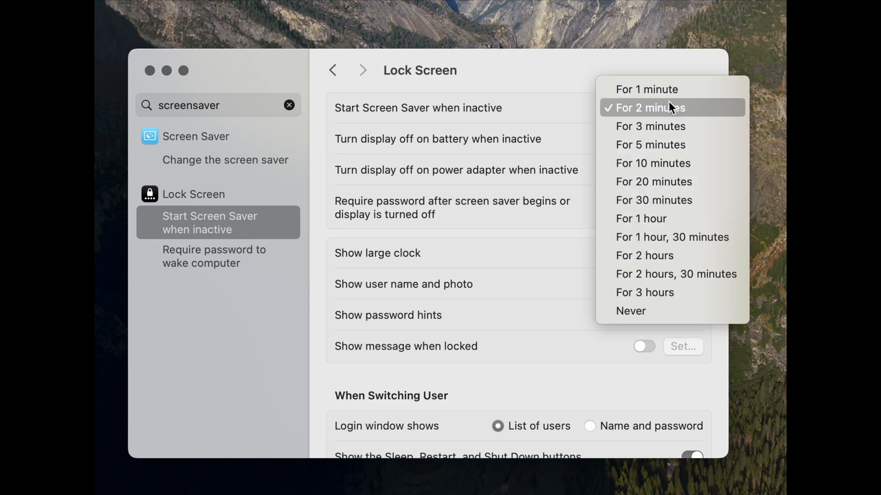
mouse_move(647, 89)
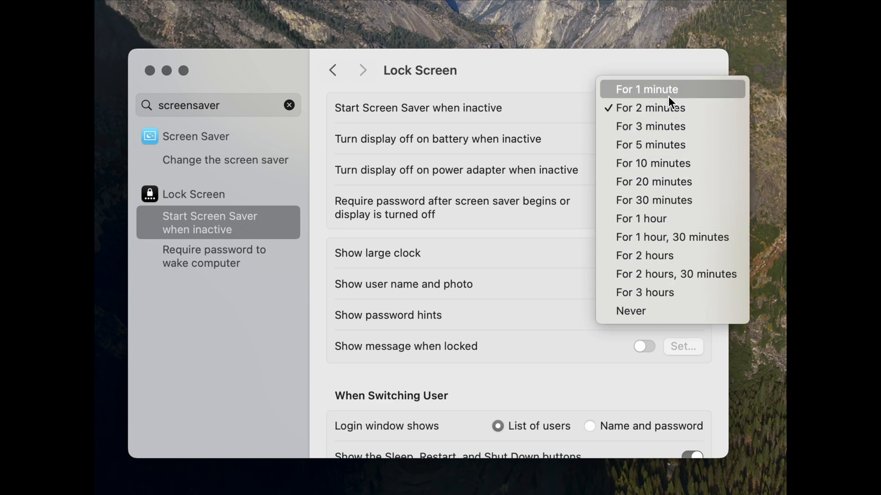
click(649, 108)
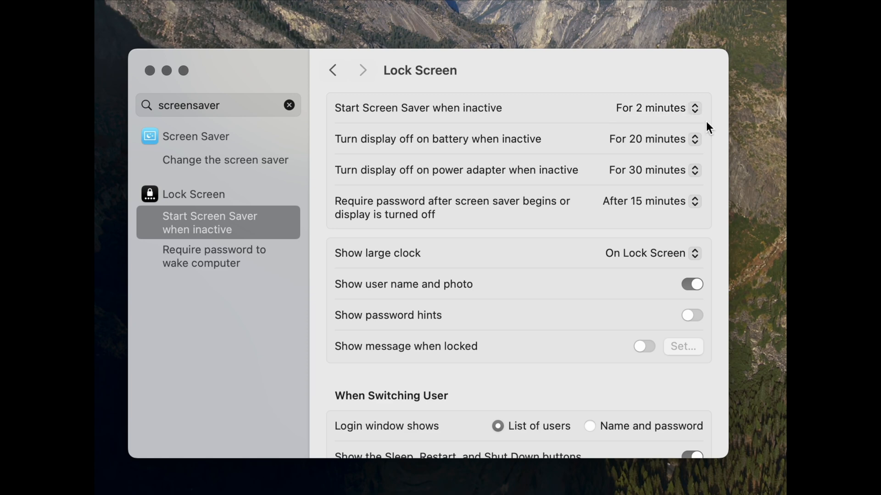
mouse_move(717, 123)
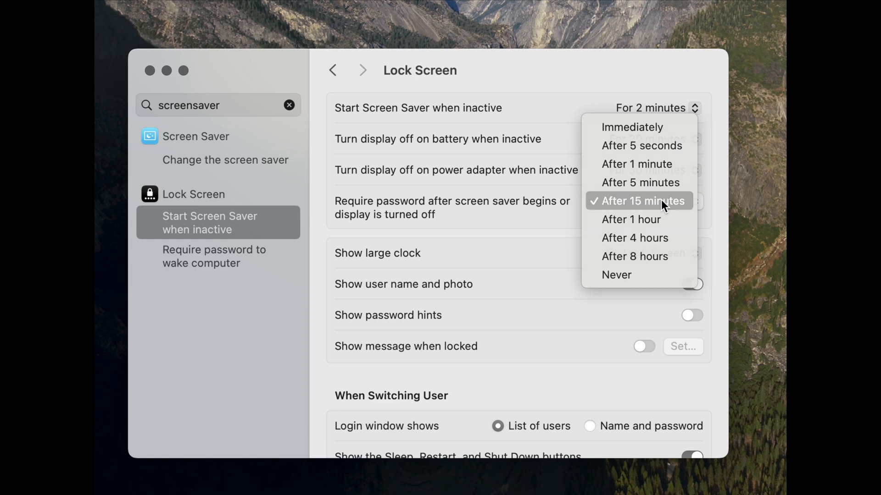
click(638, 200)
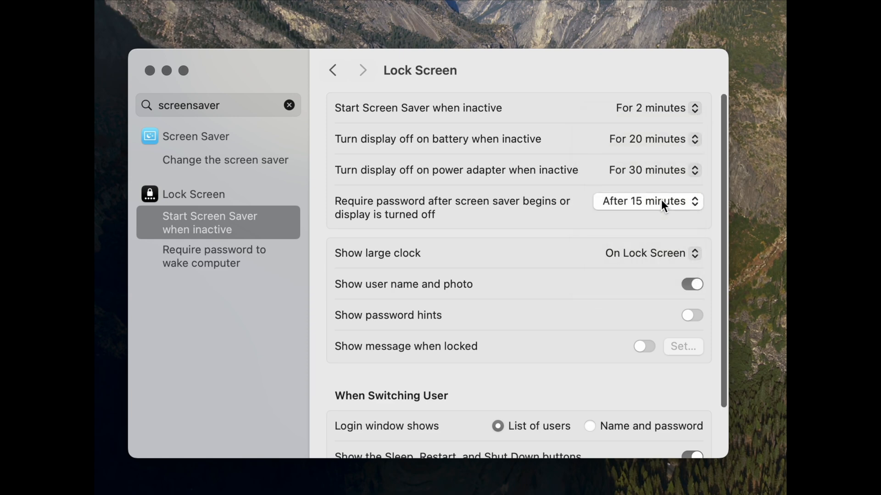
text(hot corn)
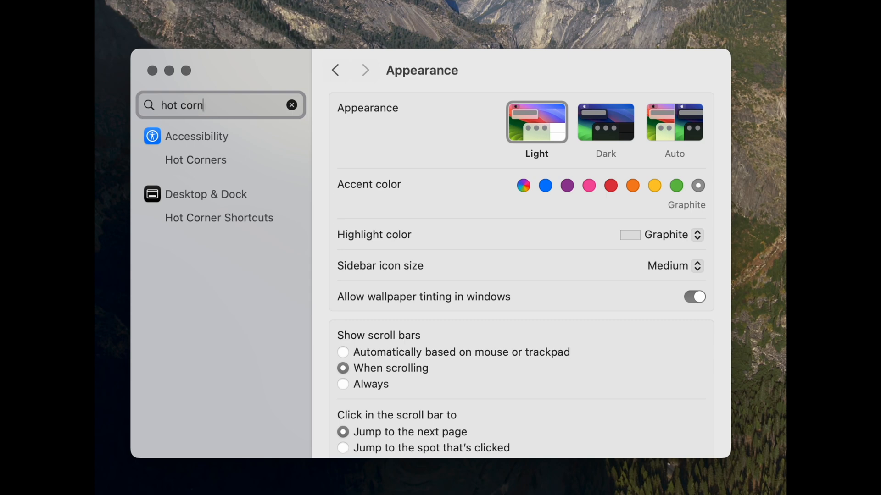